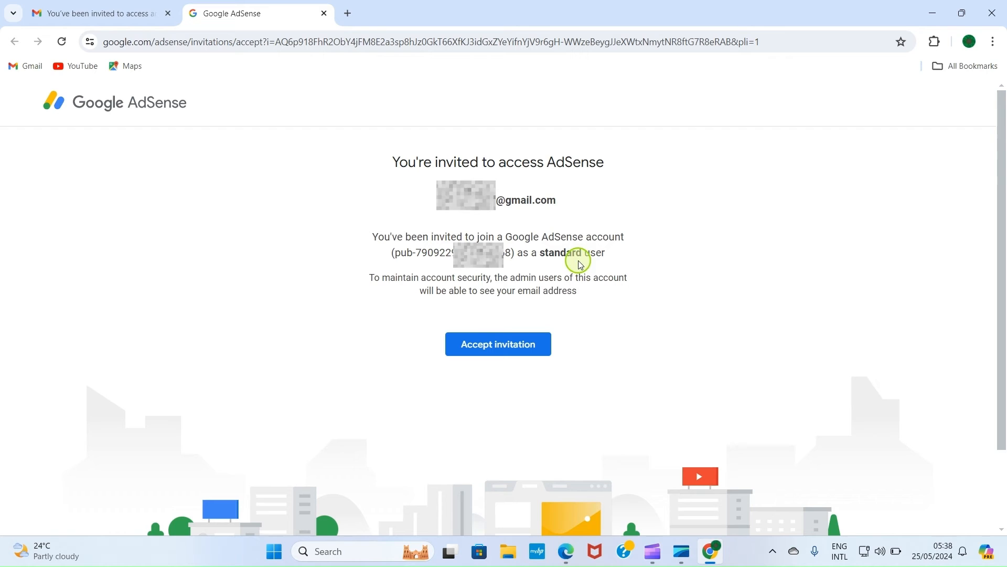
mouse_move(604, 289)
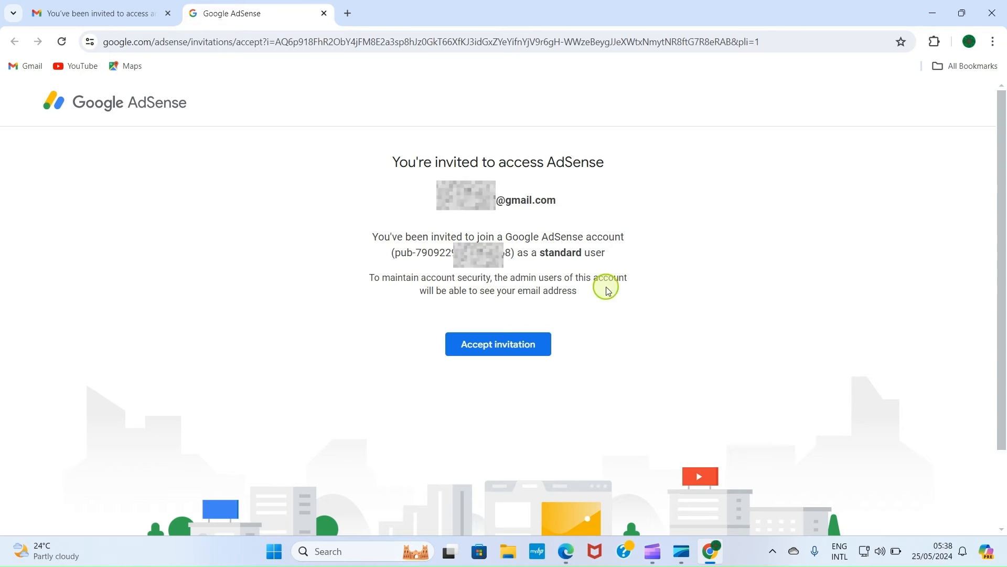
Step: Accept the AdSense invitation as a standard user, landing on the Home dashboard
click(497, 344)
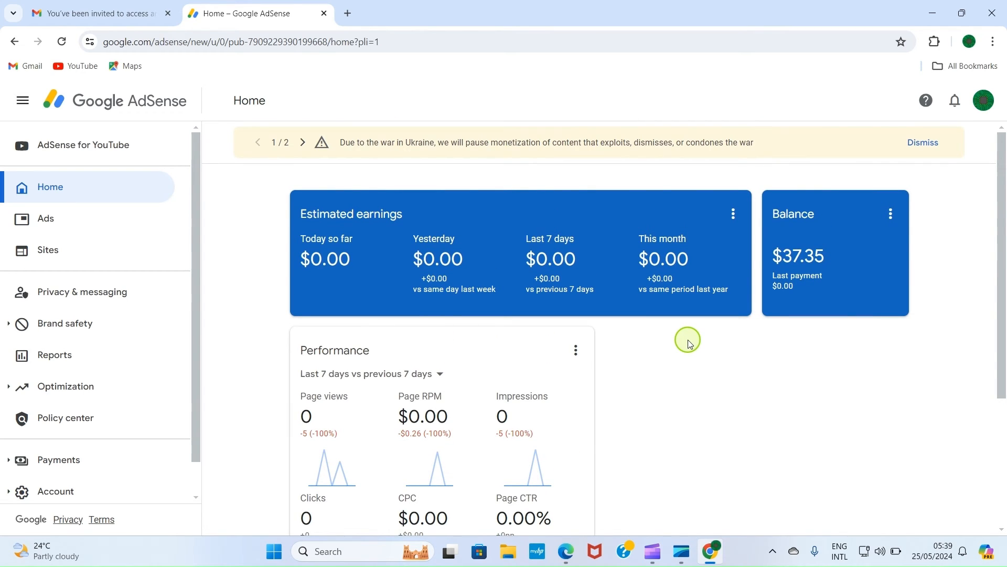